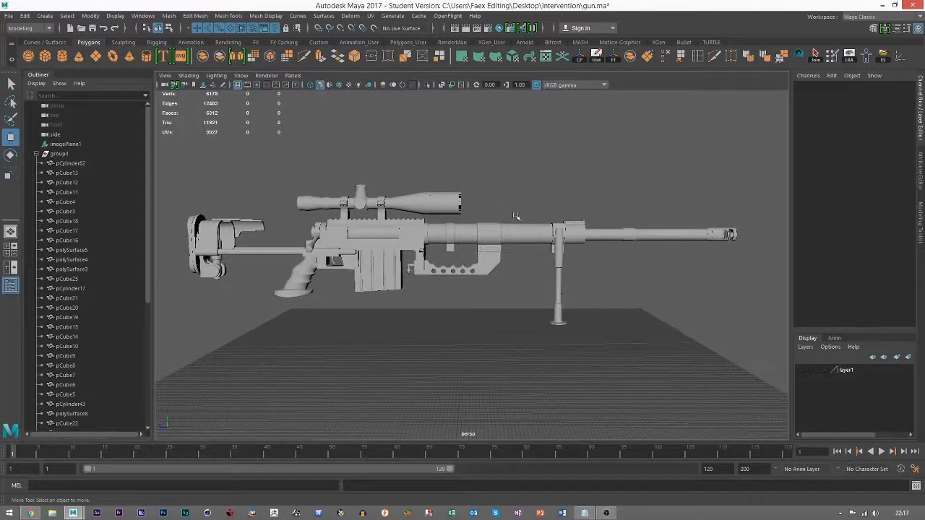
Step: Multi-select the scope, scope rings, pistol grip and bipod meshes in the Outliner
left_click_drag(513, 216, 361, 217)
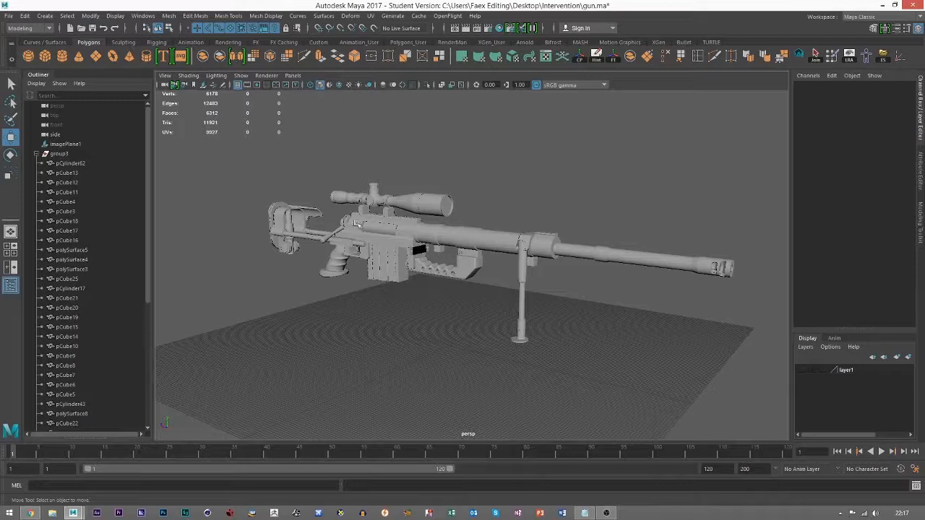
left_click_drag(362, 224, 513, 133)
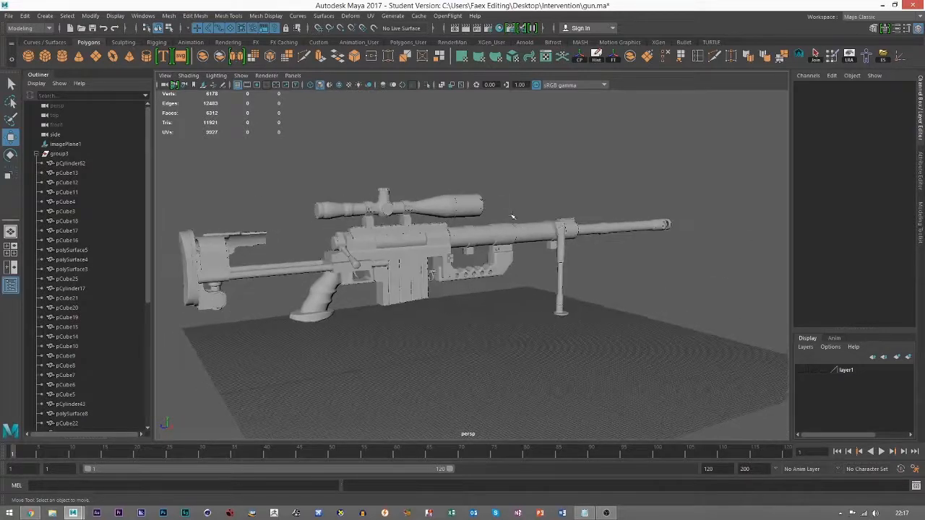
left_click_drag(513, 217, 341, 211)
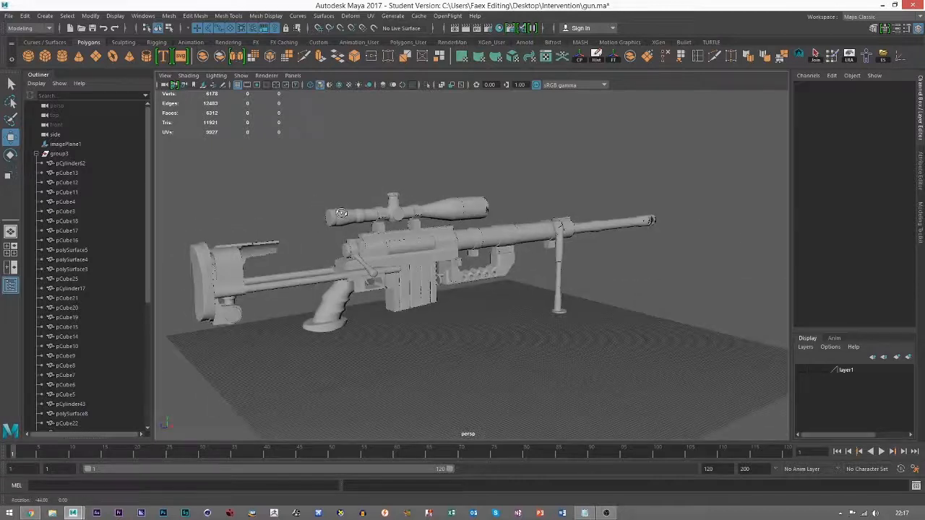
scroll("down", 3)
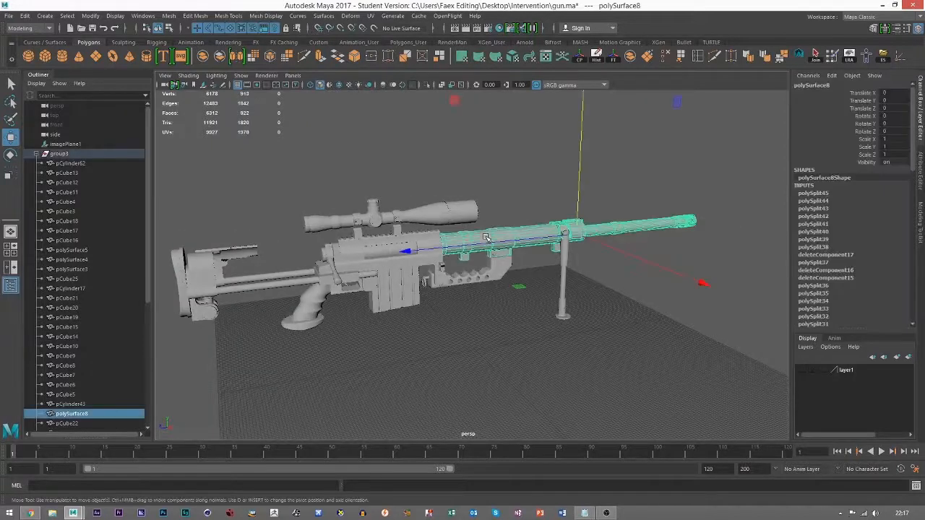
left_click(370, 16)
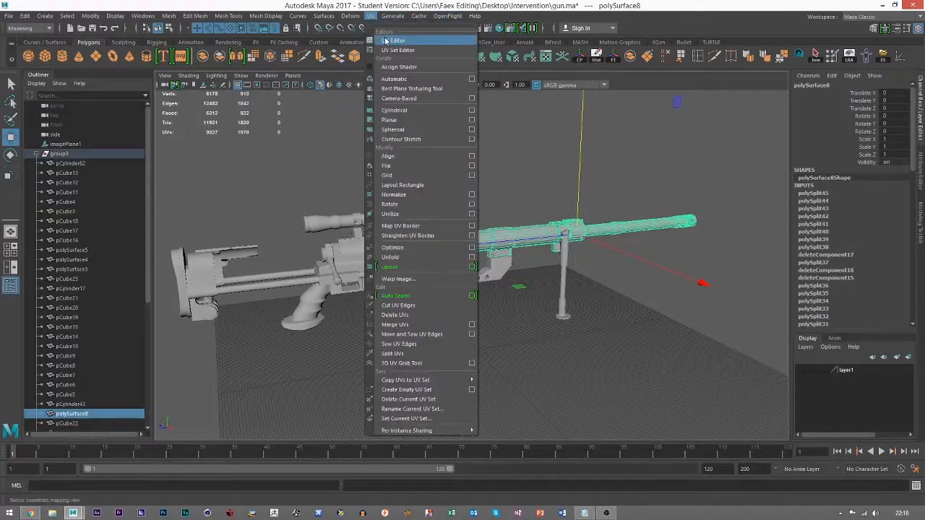
left_click(393, 41)
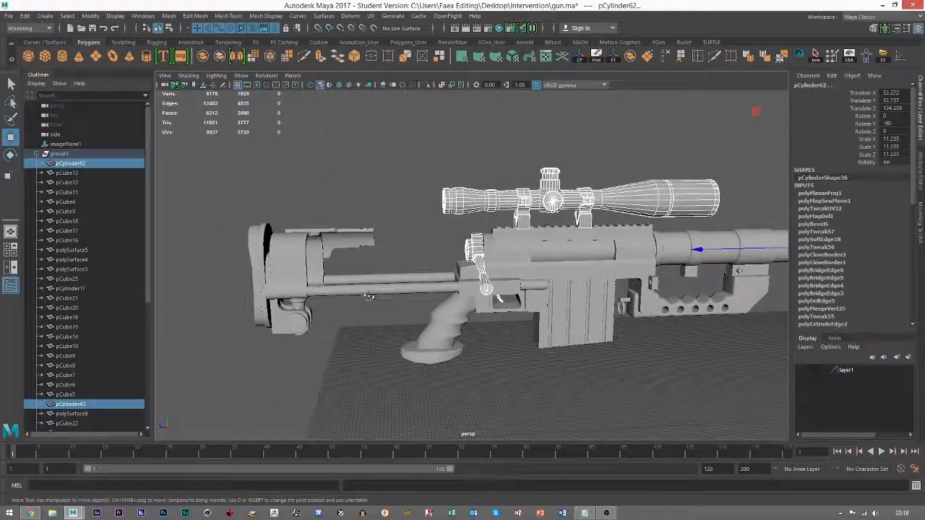
left_click(451, 347)
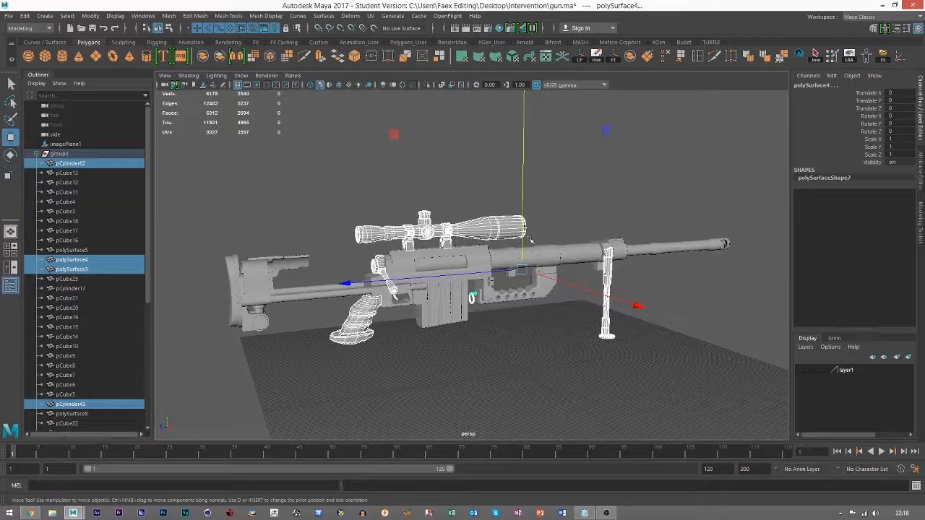
Step: Group the selected extra parts with Ctrl+G as 'Extras', leaving the rest for 'Base'
key("ctrl+g")
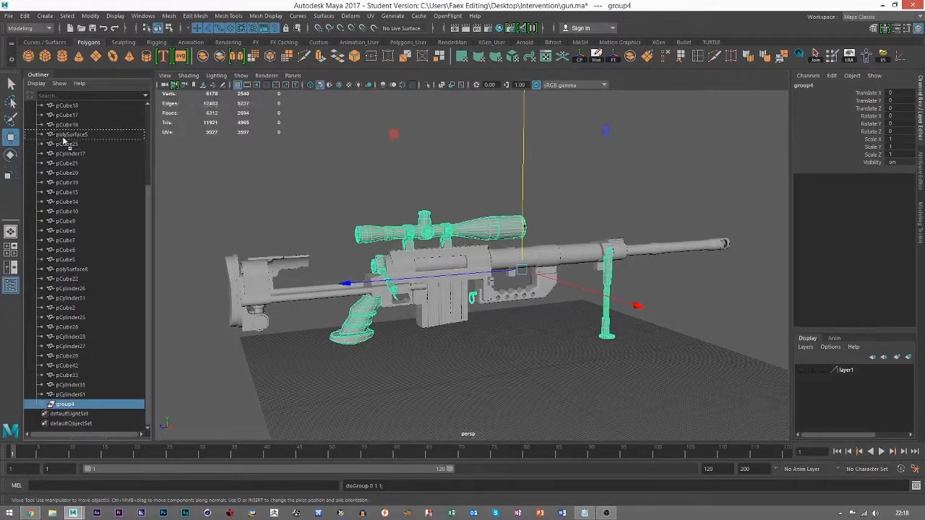
scroll("up", 3)
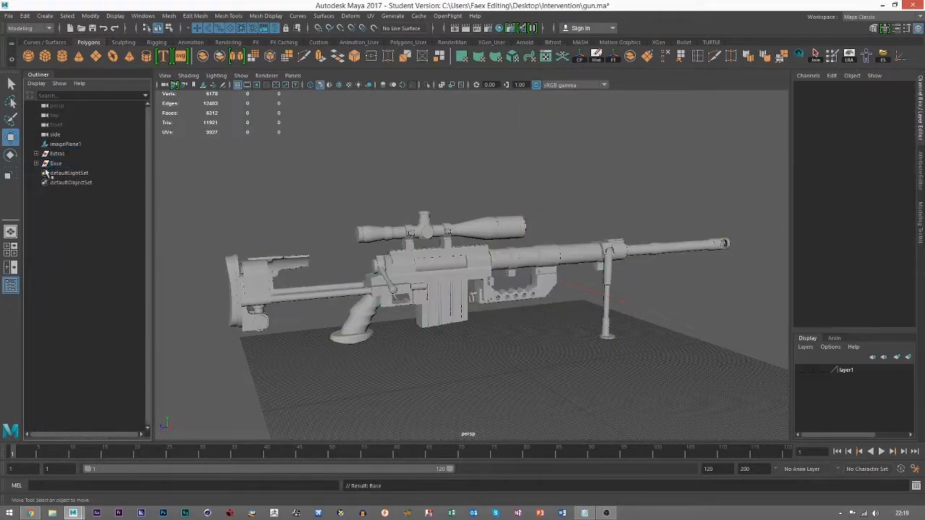
Step: Select the Extras group node in the Outliner
left_click(55, 161)
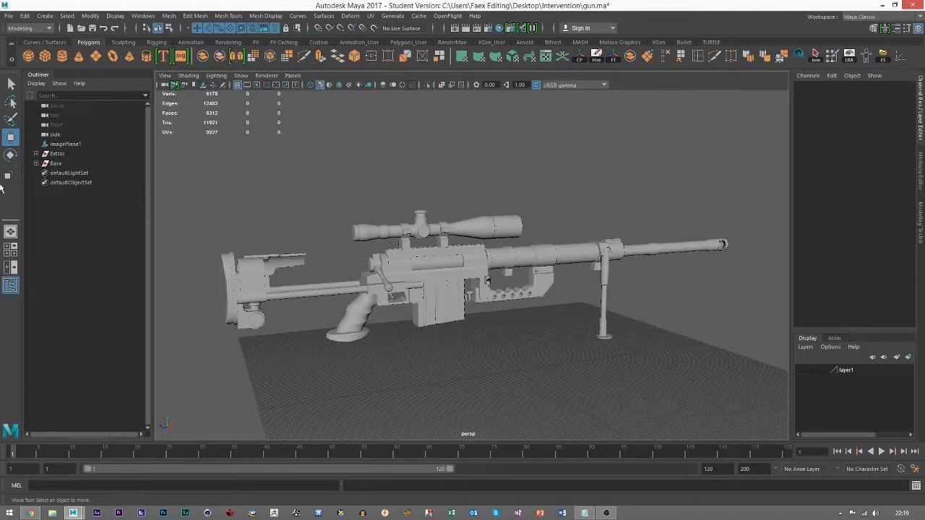
left_click(58, 153)
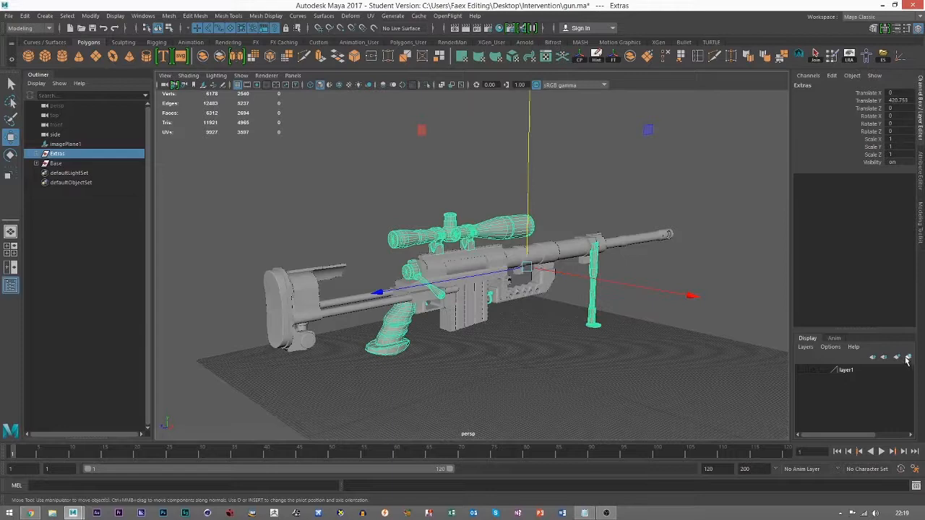
Step: Create display layer 'layer2' in the Layer Editor and assign the Extras group to it
right_click(846, 370)
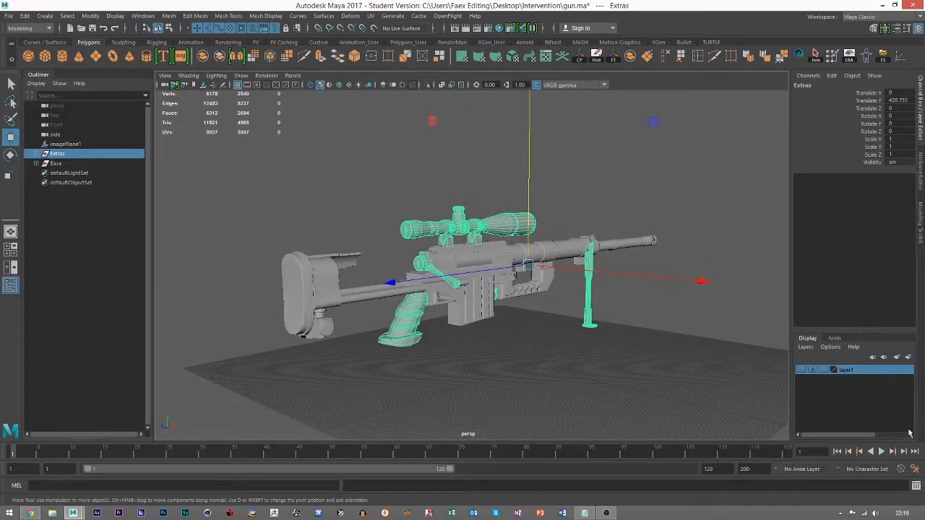
left_click(911, 357)
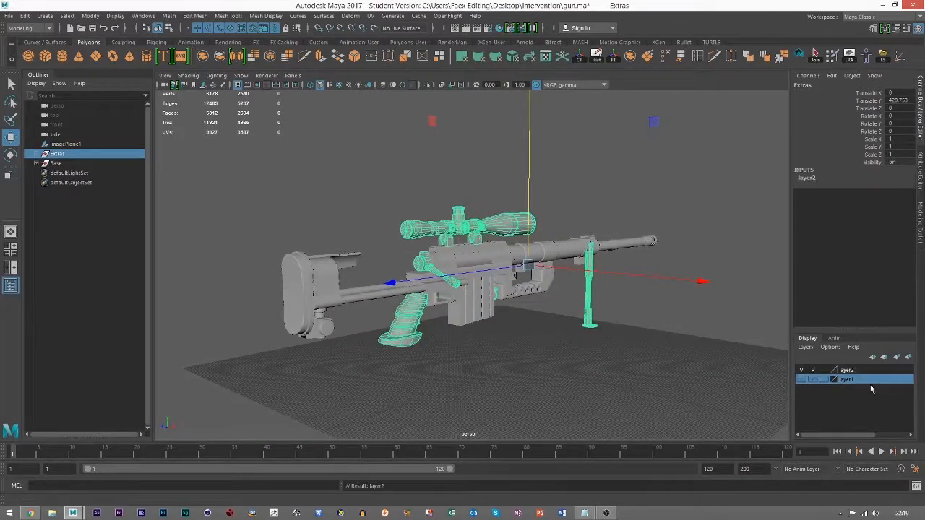
left_click(845, 370)
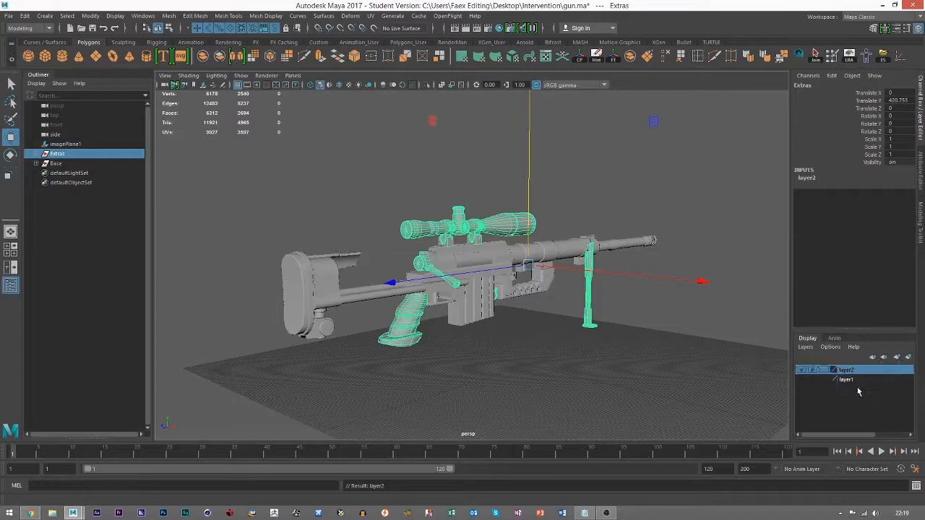
left_click_drag(470, 289, 404, 297)
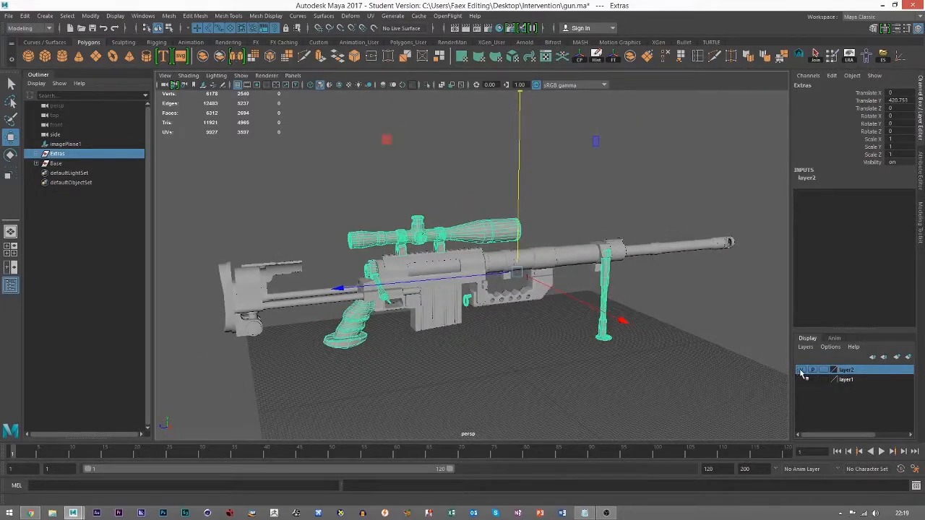
Step: Set layer2 to reference (R) so Extras stay visible but unselectable, then verify in the viewport
left_click(803, 370)
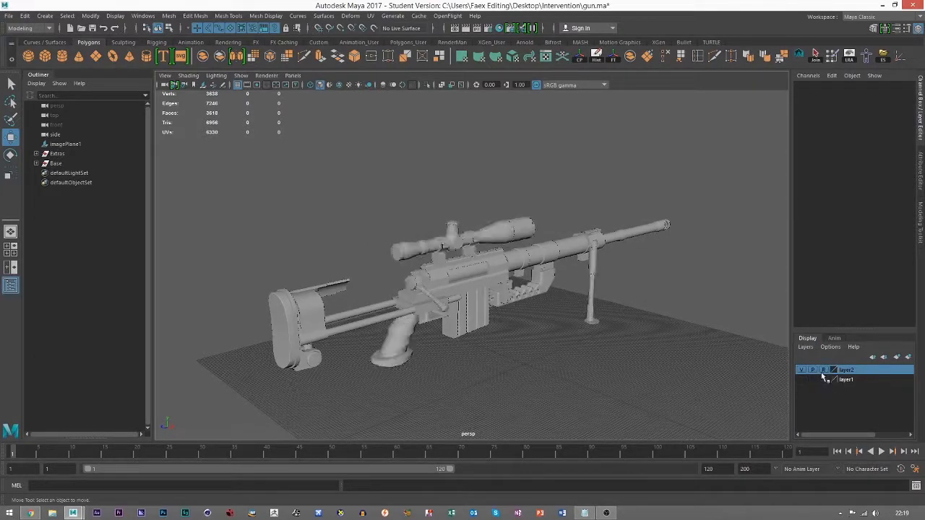
left_click(812, 370)
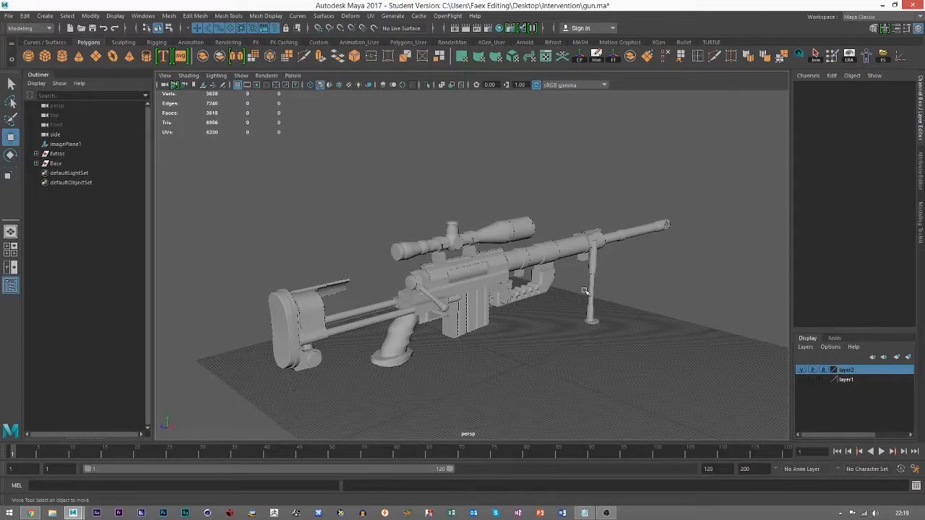
left_click_drag(585, 290, 488, 234)
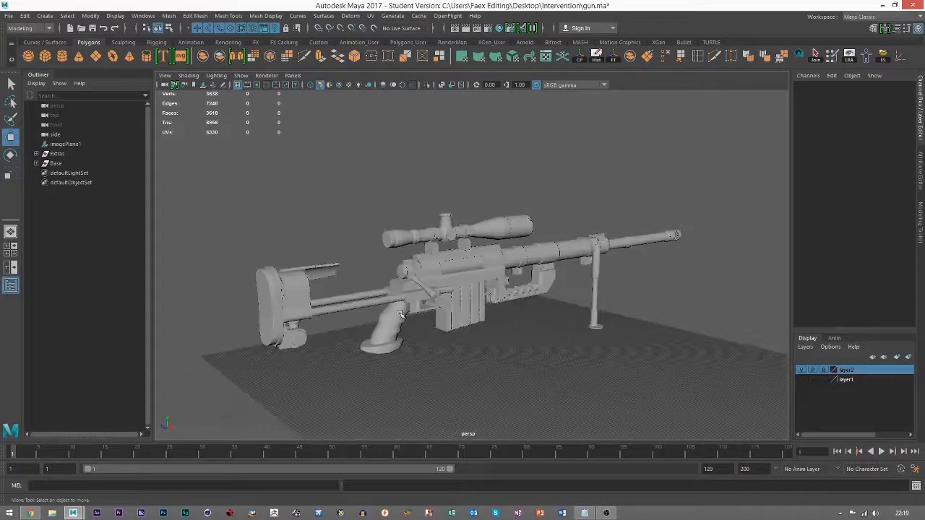
left_click_drag(401, 312, 537, 295)
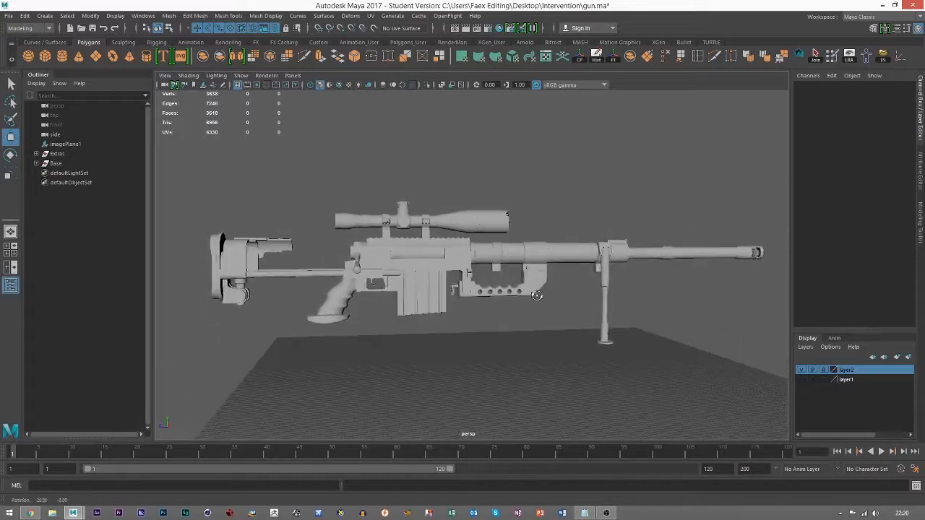
left_click_drag(534, 296, 488, 282)
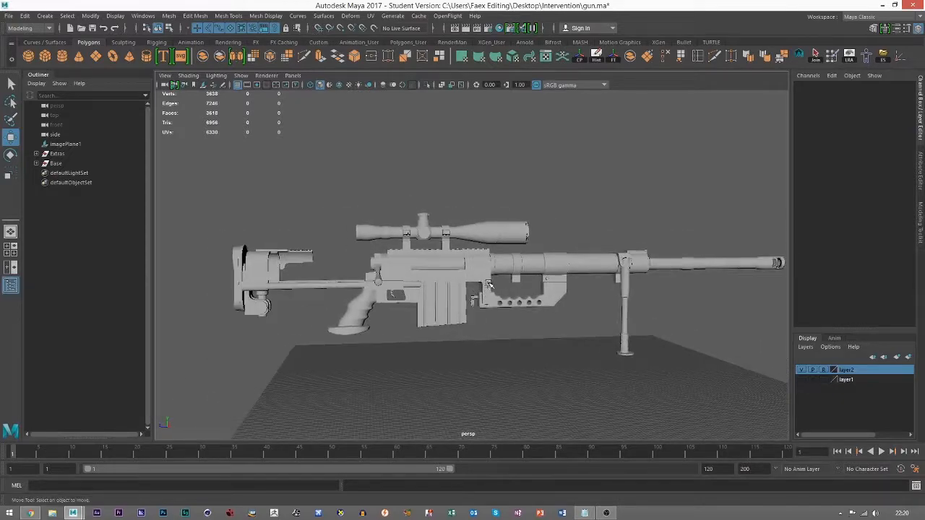